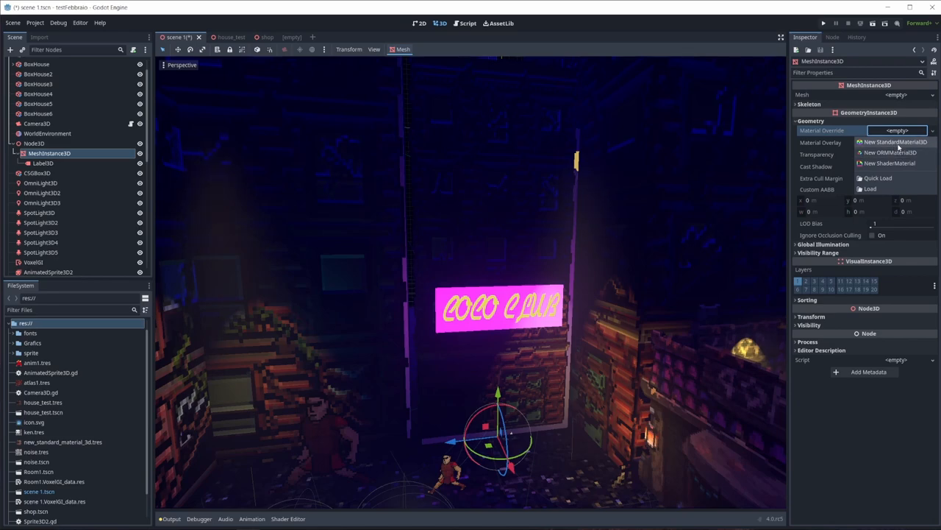
Override the sign mesh with a new StandardMaterial3D using Alpha transparency and a pink albedo.
click(895, 141)
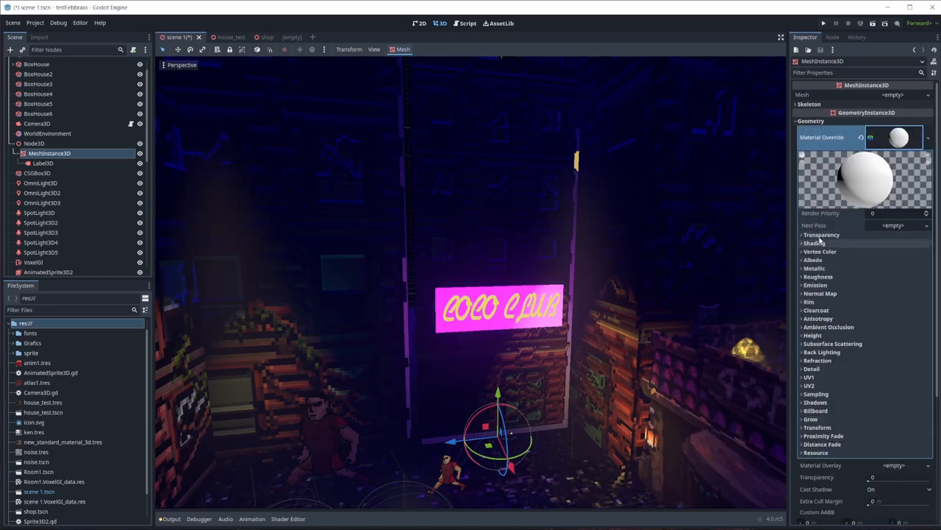
click(822, 234)
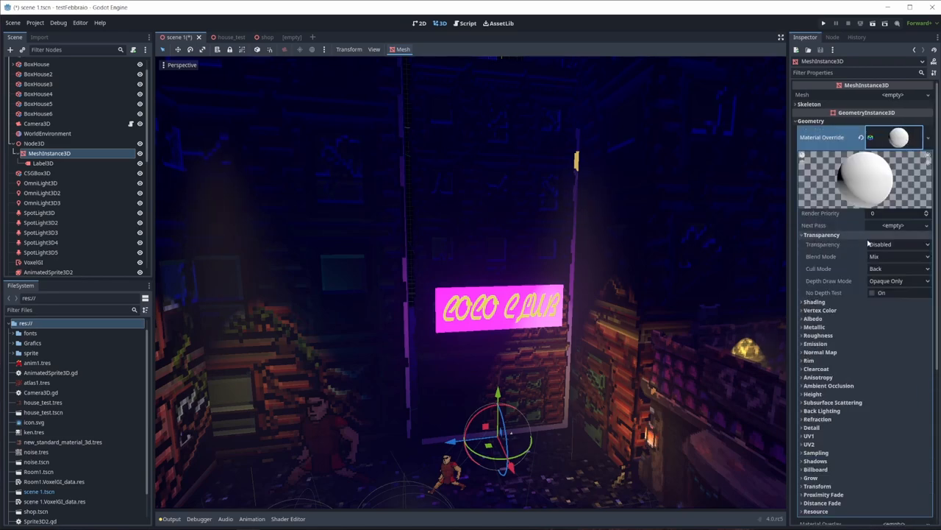
click(898, 244)
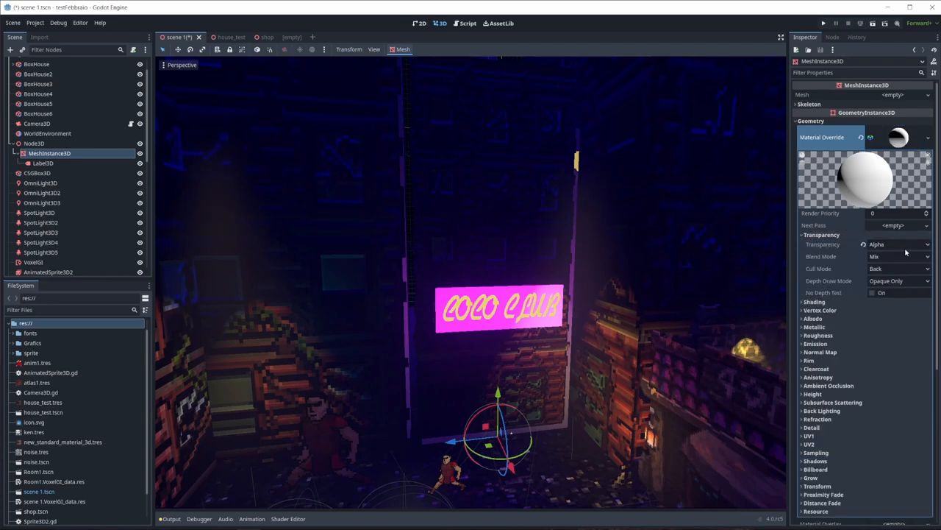
click(823, 235)
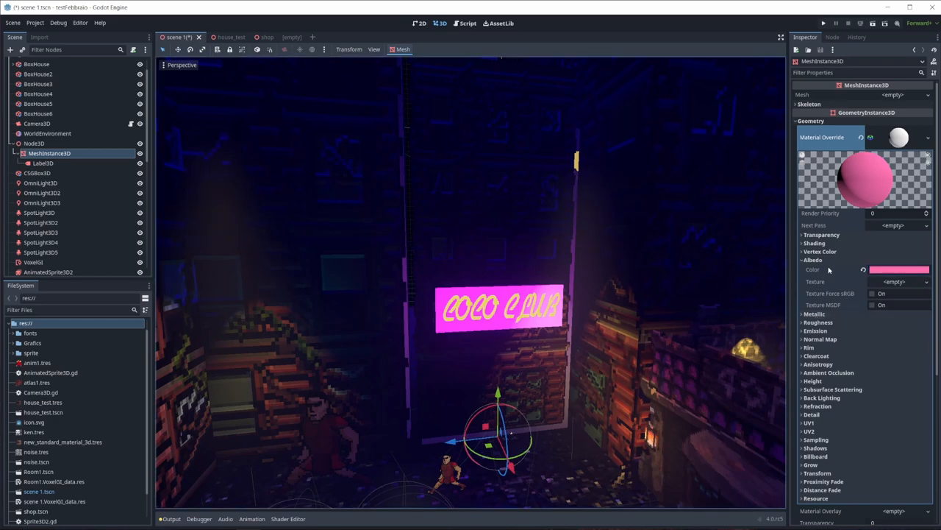
Scroll down the Inspector and select the Label3D text node in the Scene tree.
scroll(down, 3)
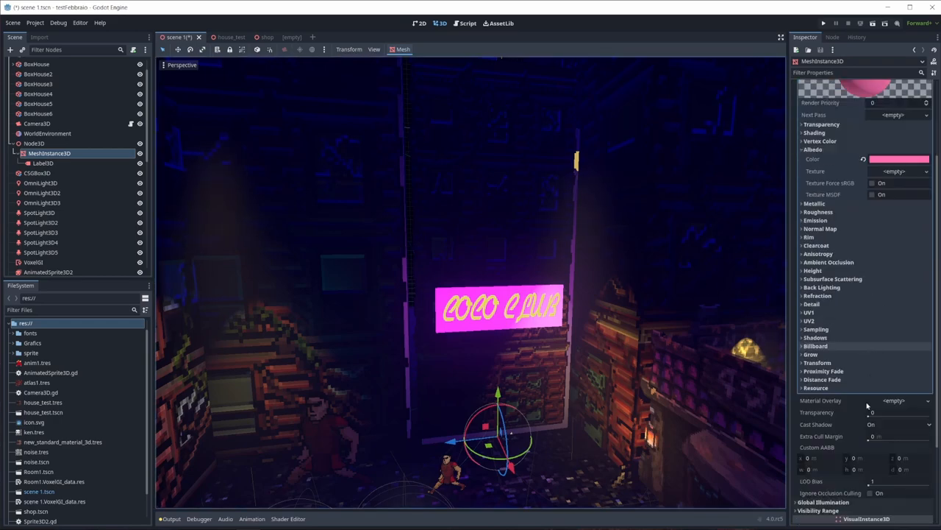
scroll(down, 3)
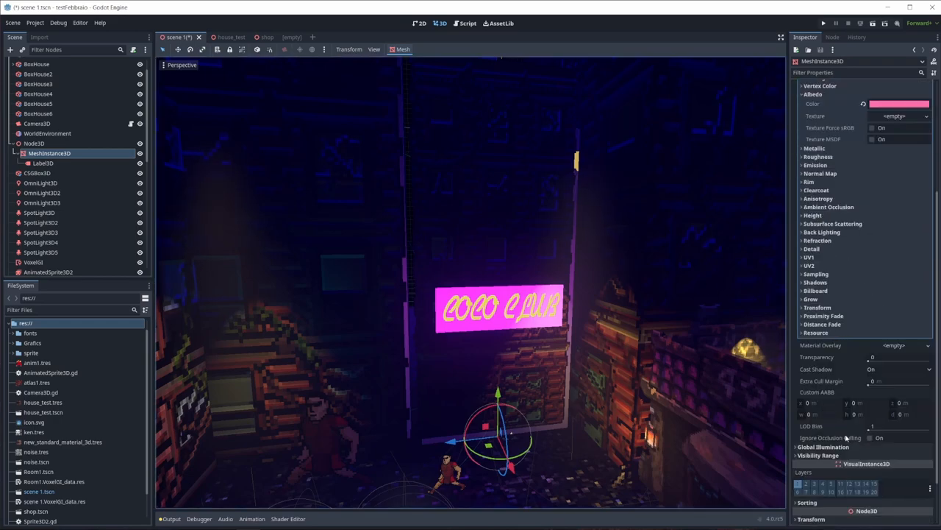
scroll(down, 3)
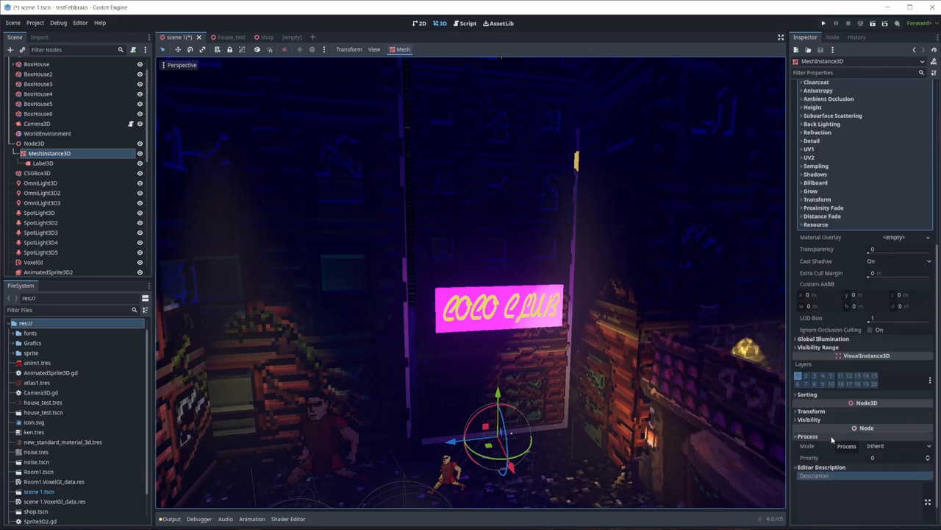
scroll(down, 3)
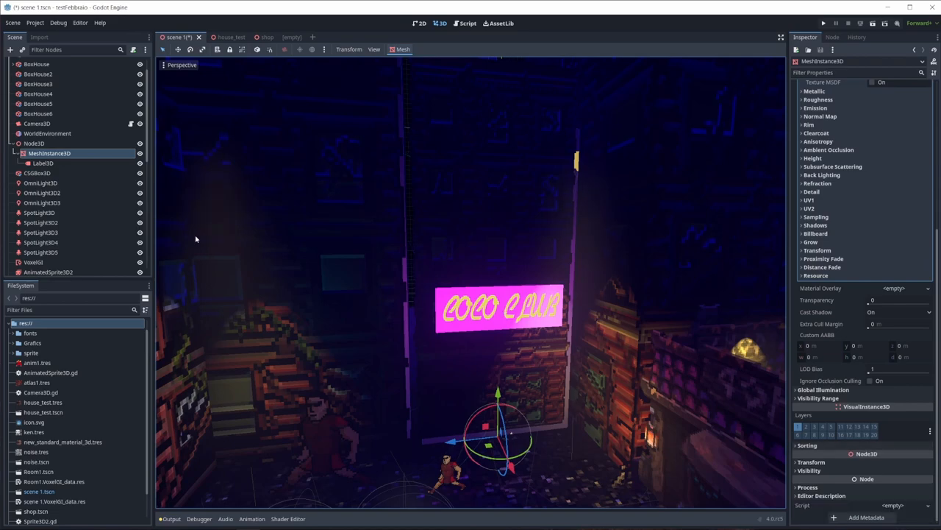
click(42, 163)
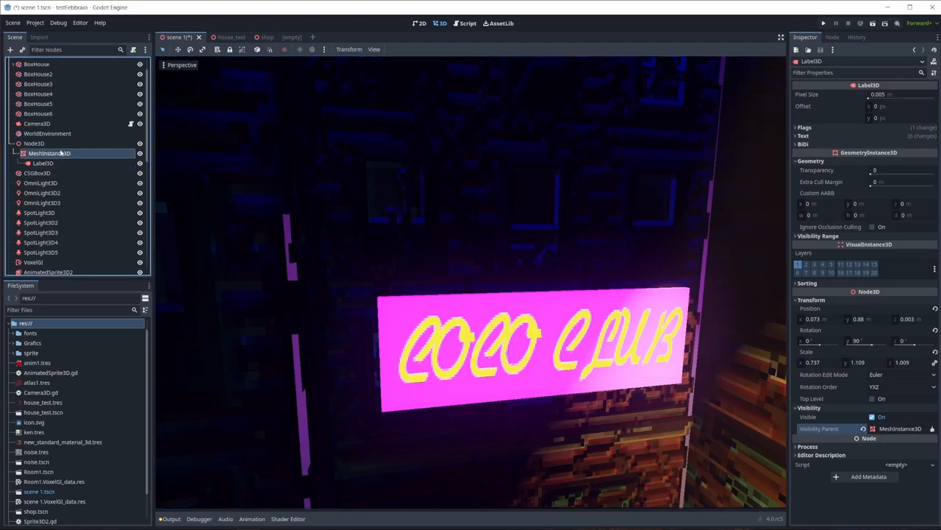
Review the MeshInstance3D material, then select Label3D showing yellow COCO CLUB text at size 38.
click(899, 115)
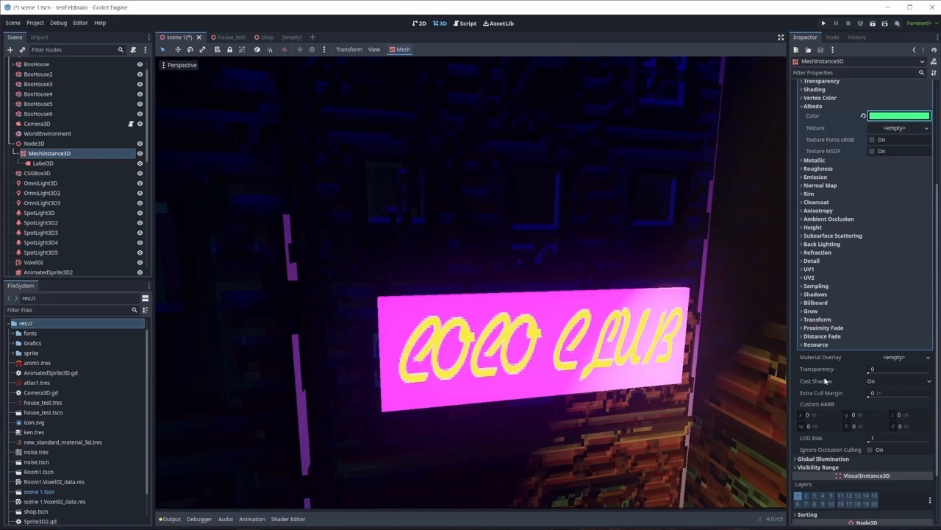
scroll(down, 3)
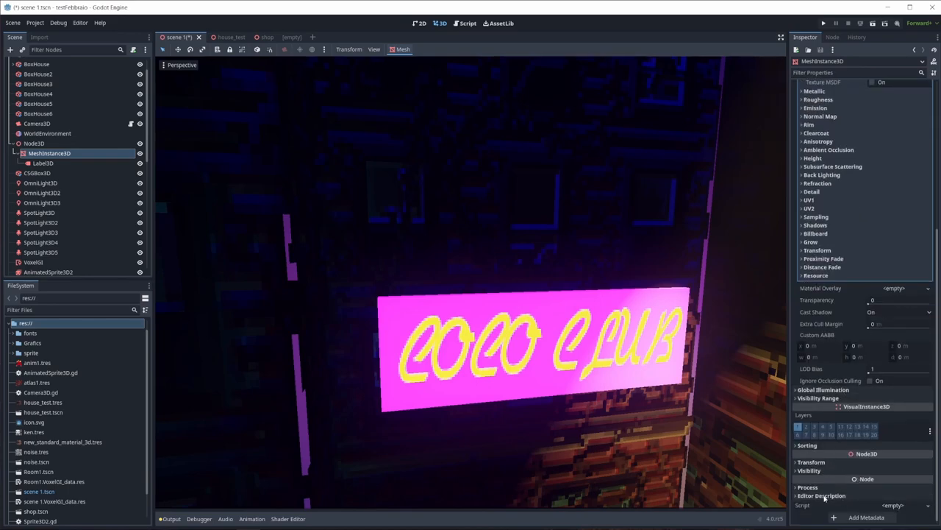
click(807, 445)
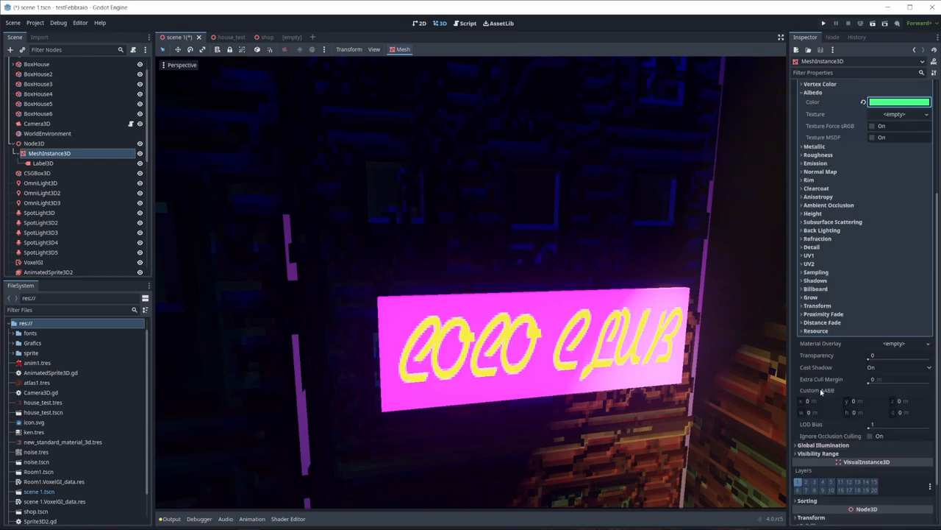
click(42, 163)
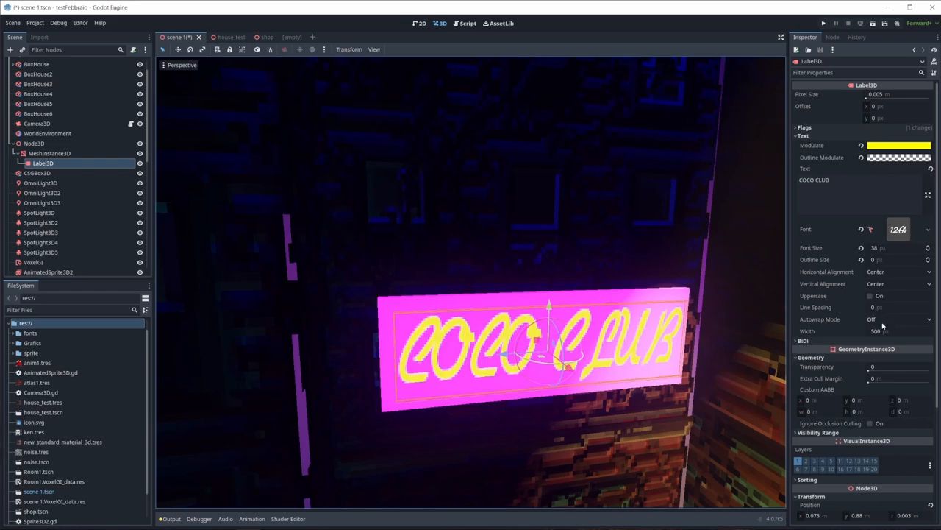
mouse_move(847, 159)
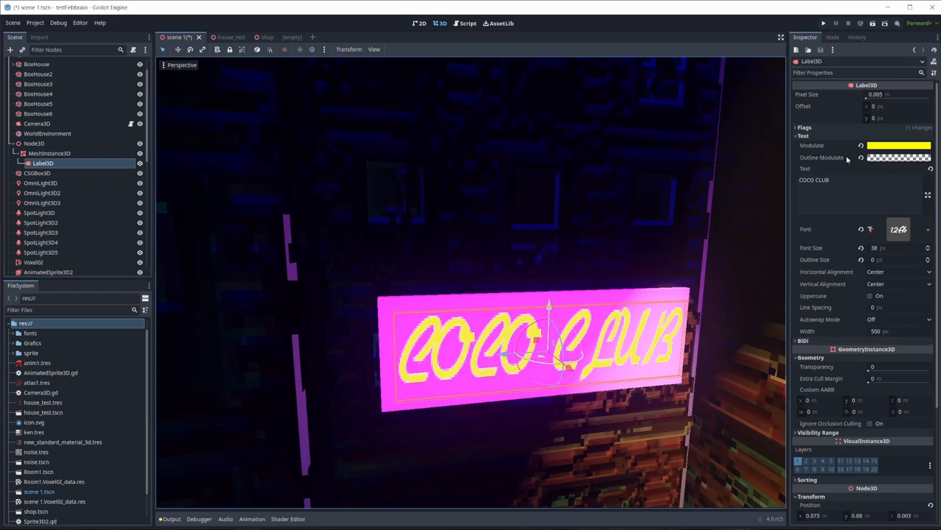
Tint Label3D Modulate overbright yellow (RAW R 2, G 1.9, B 0.23), then select WorldEnvironment.
click(899, 145)
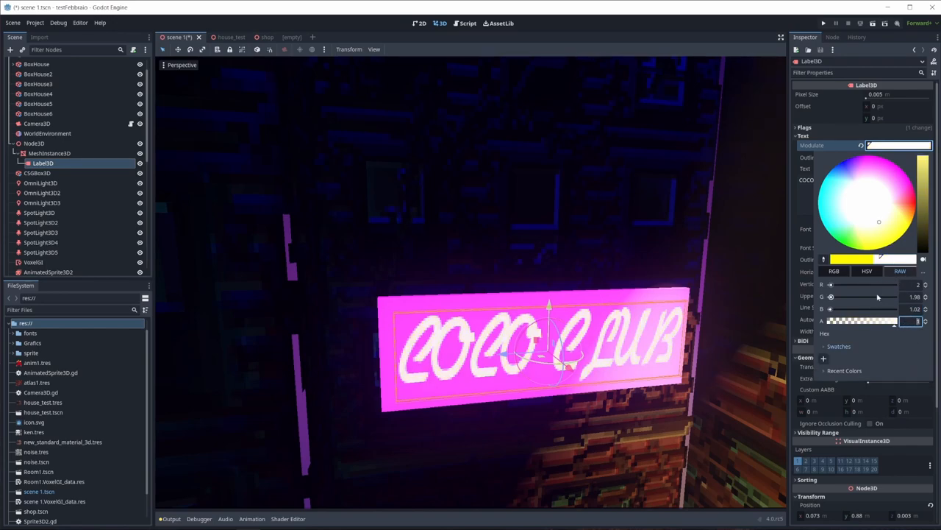
click(883, 226)
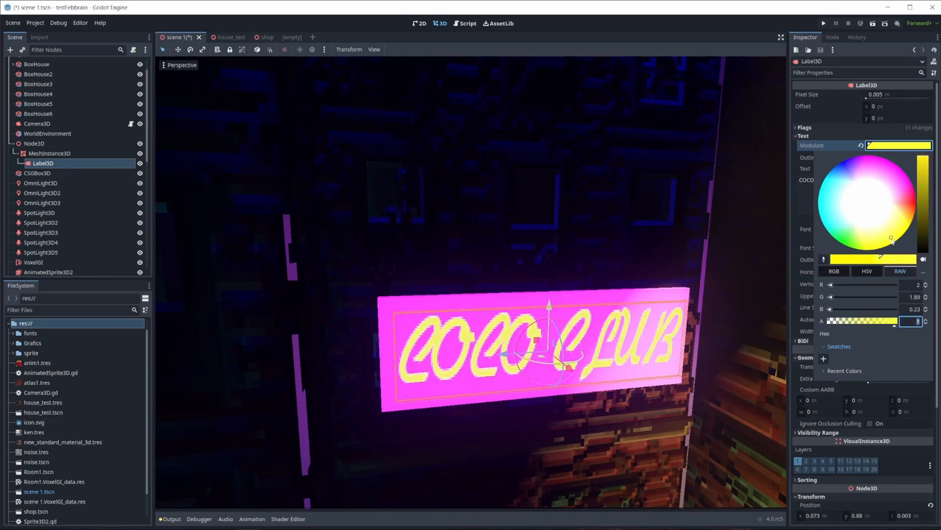
click(47, 133)
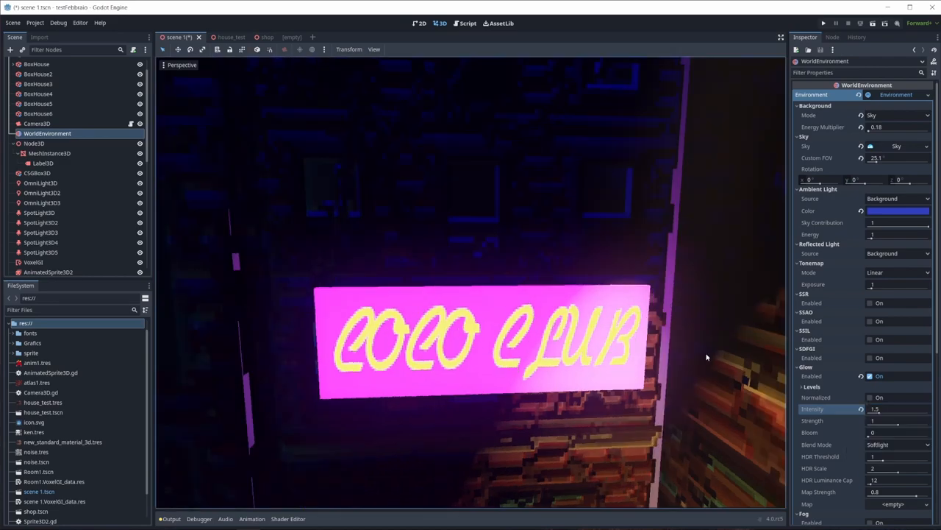
Set glow strength to 1.16 and bloom to 0.05, then run the project.
drag(883, 425, 916, 424)
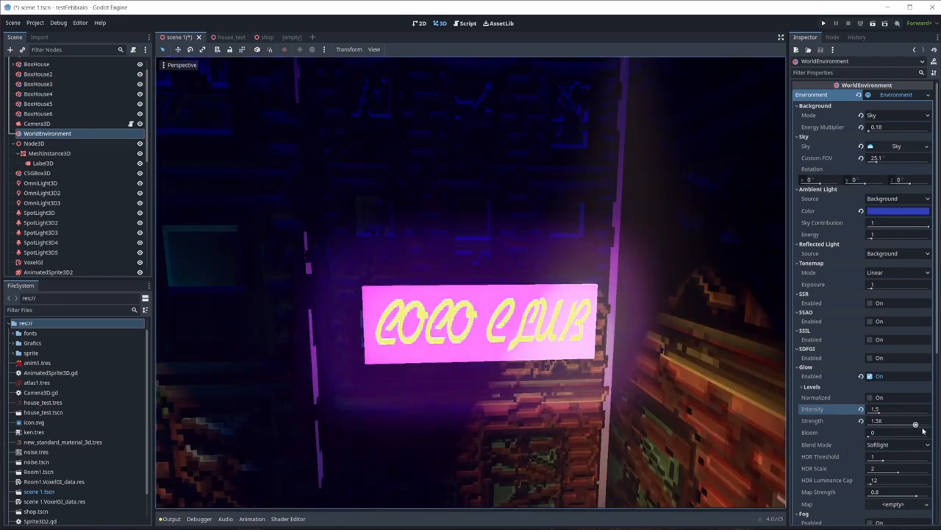
drag(916, 424, 905, 423)
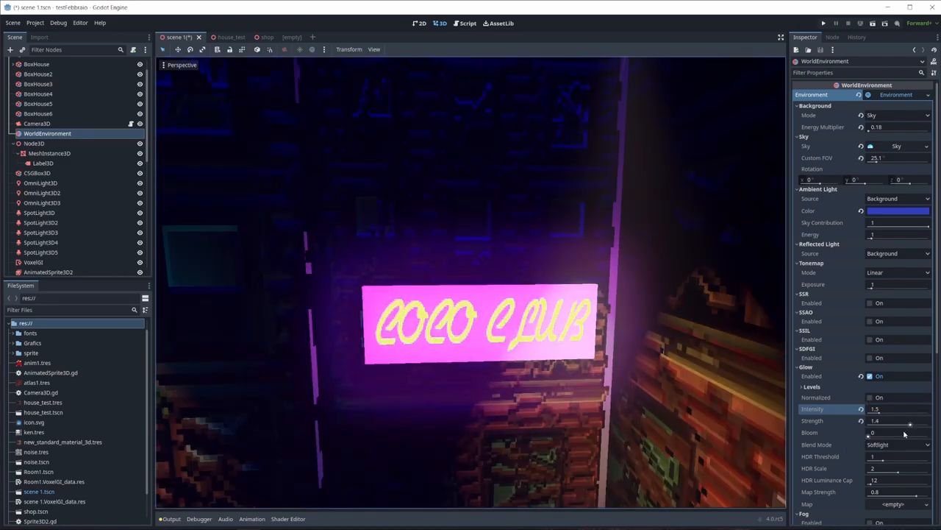
drag(910, 422, 901, 422)
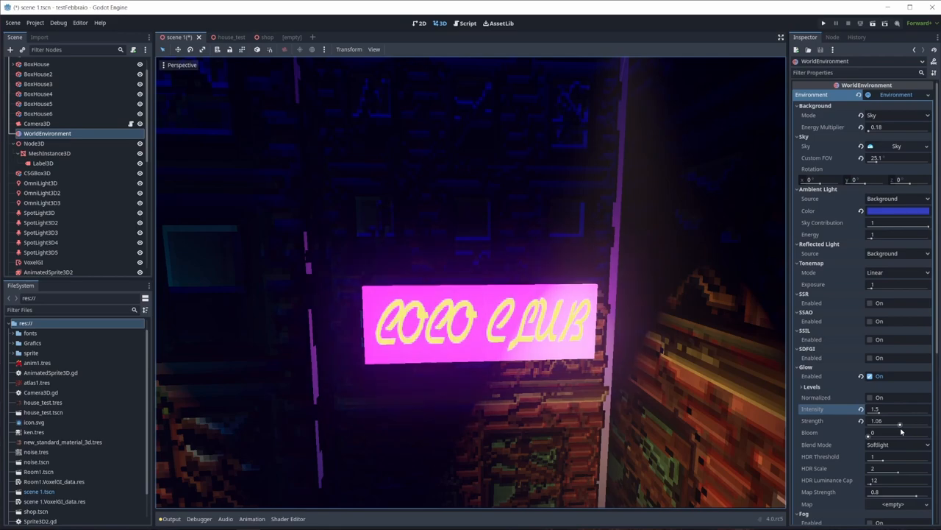
drag(883, 420, 894, 420)
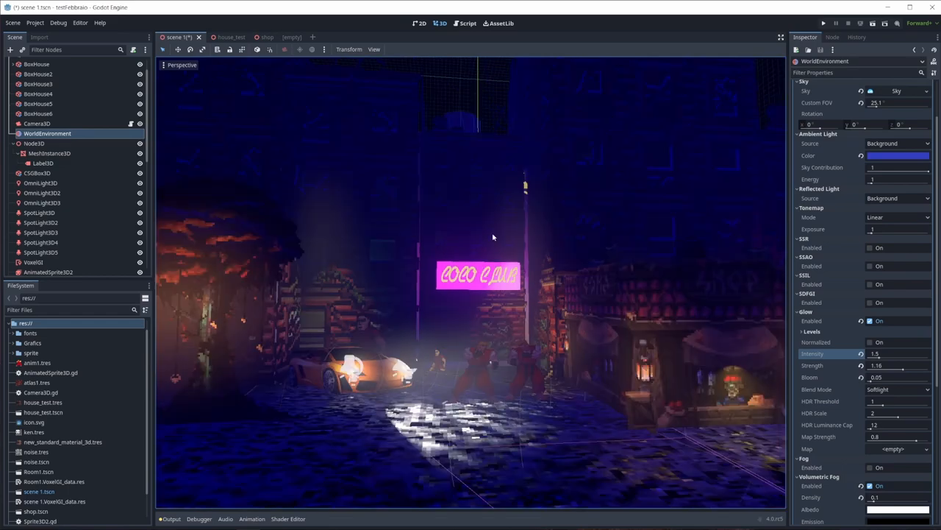
click(823, 23)
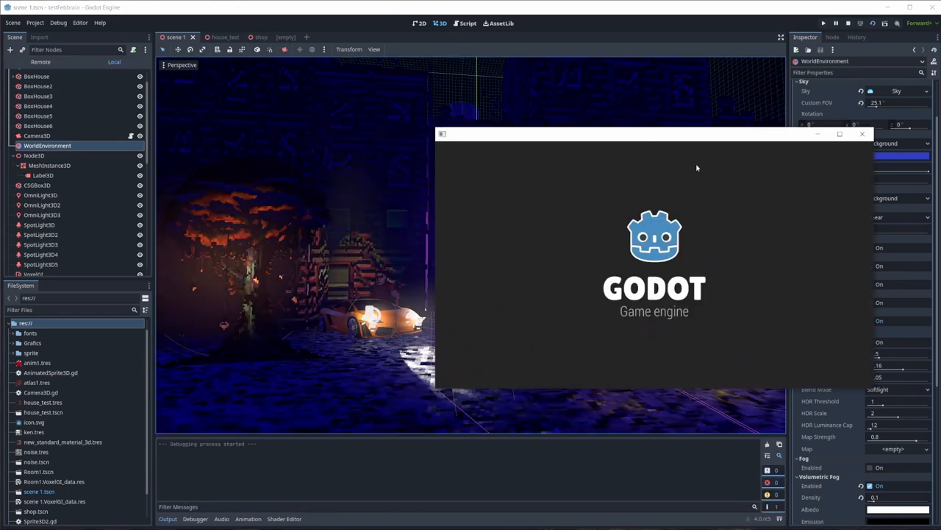